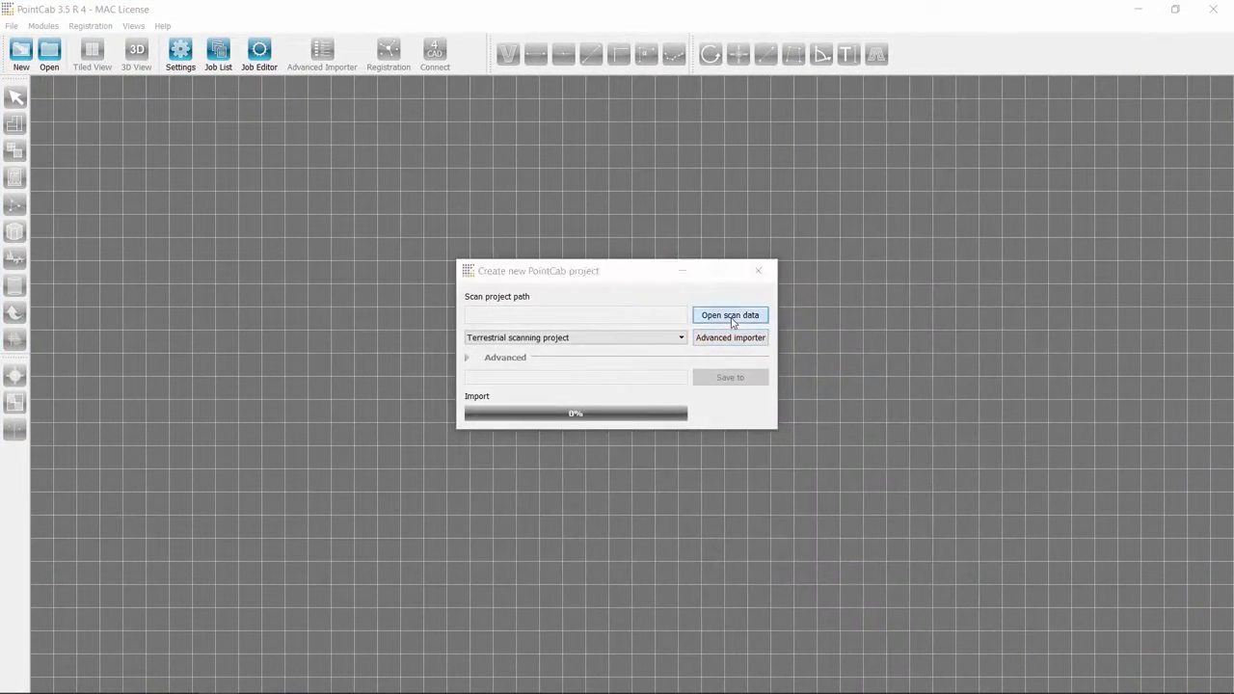
Step: Create a terrestrial scanning project from the Office .las scan and save it in the Office folder
click(730, 314)
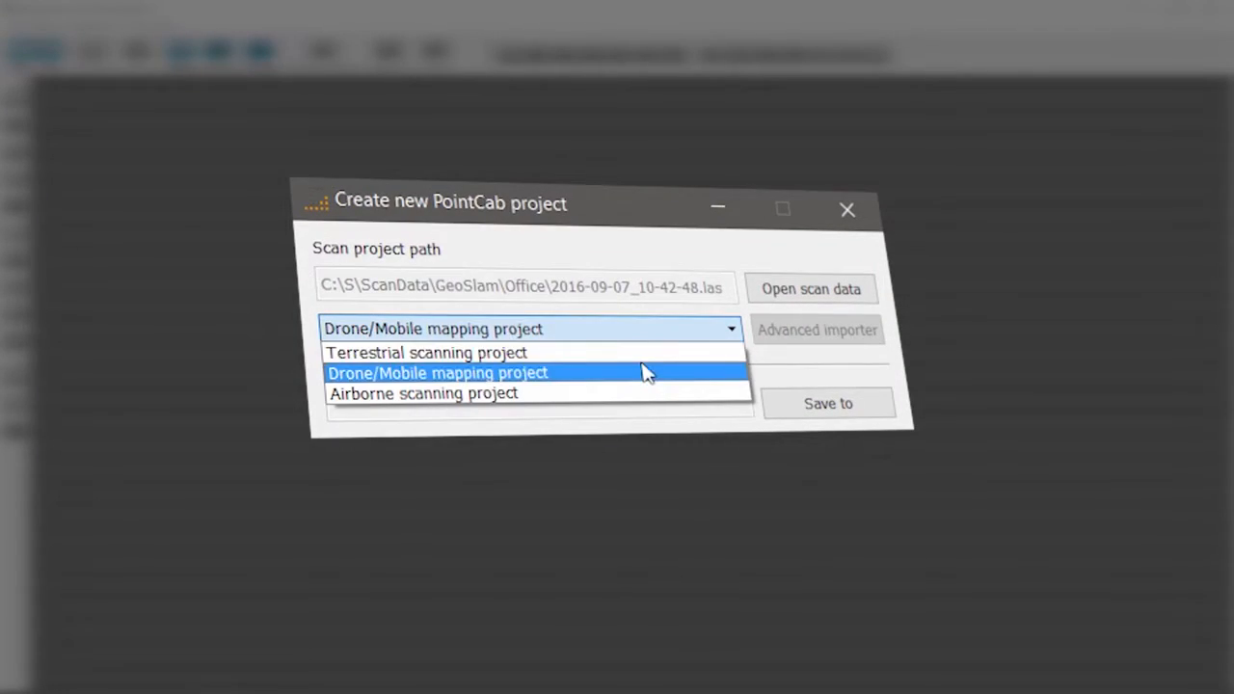
click(426, 352)
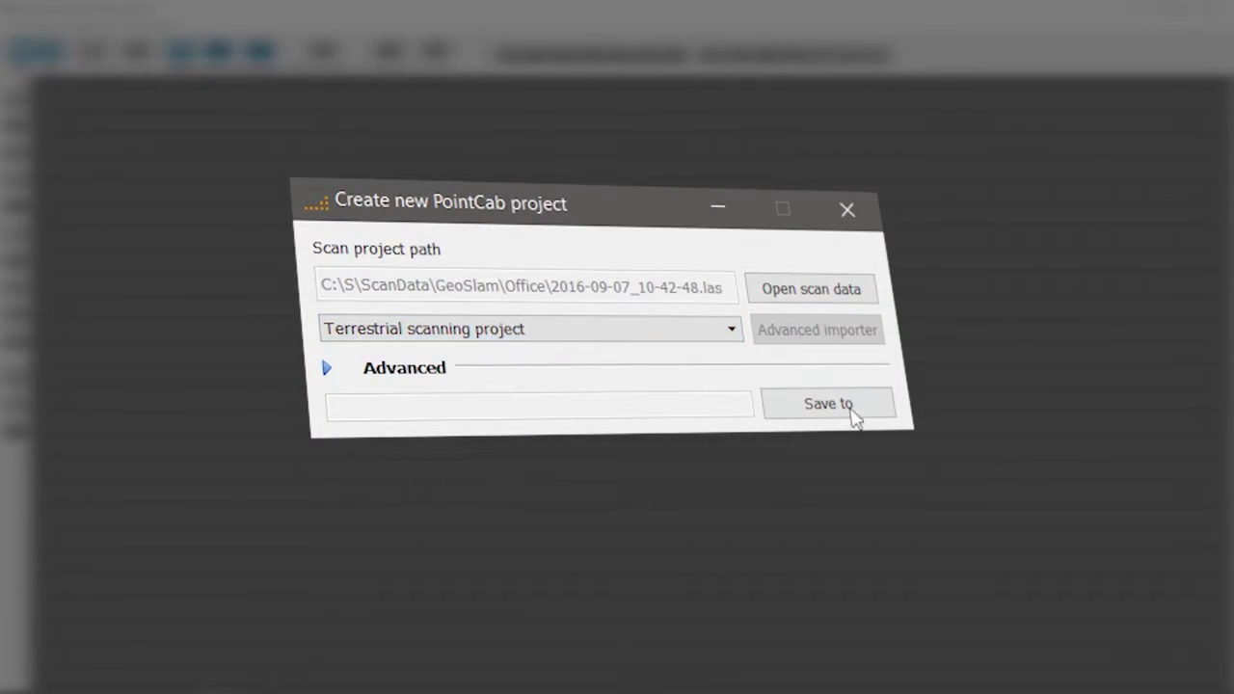
click(827, 402)
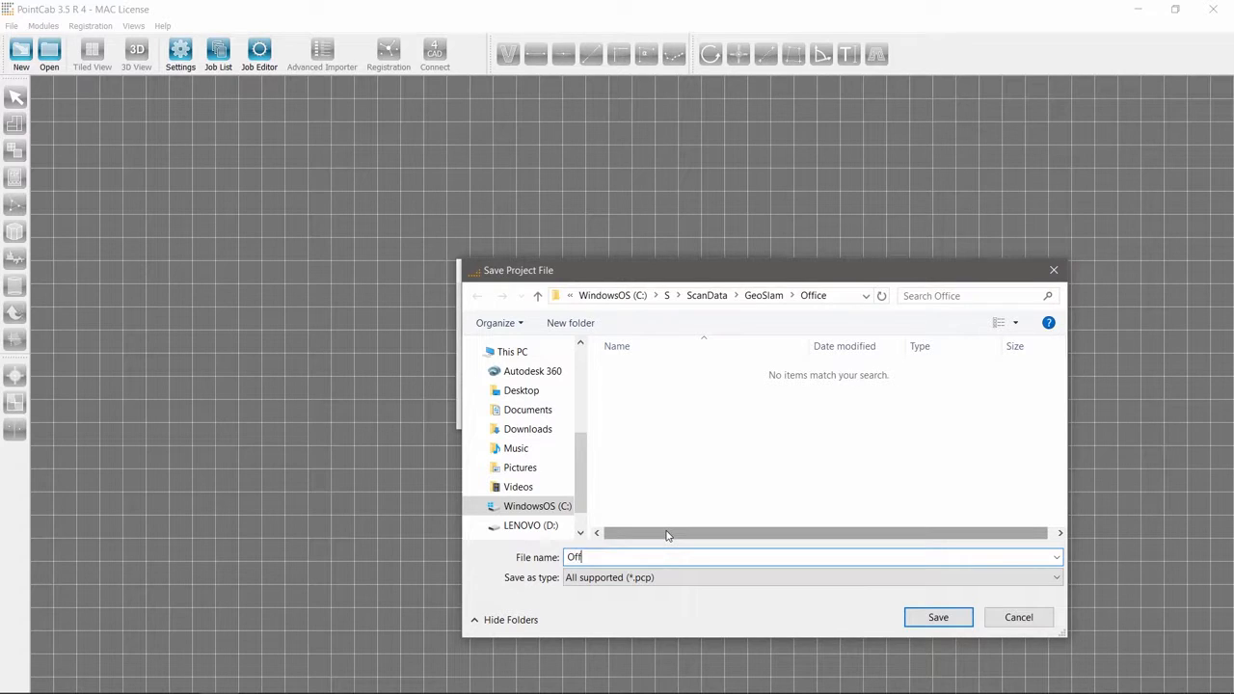
click(938, 617)
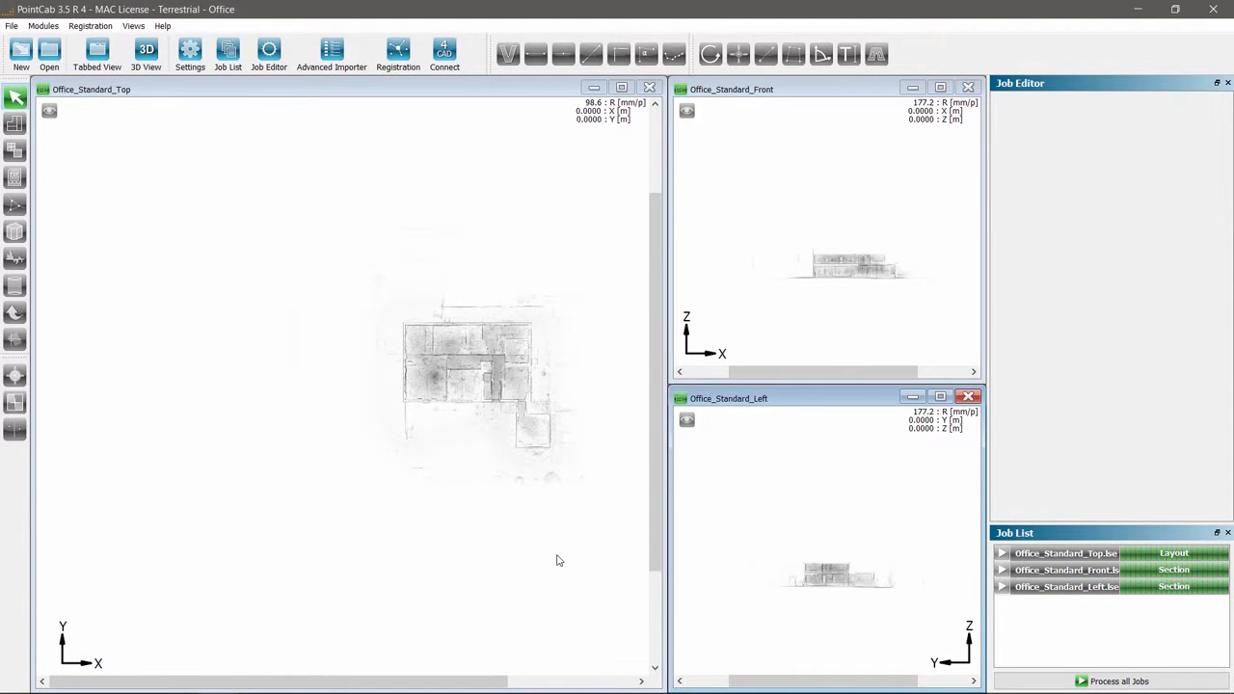
Step: Let the import generate the Office_Standard_Top, Front and Left views
click(98, 48)
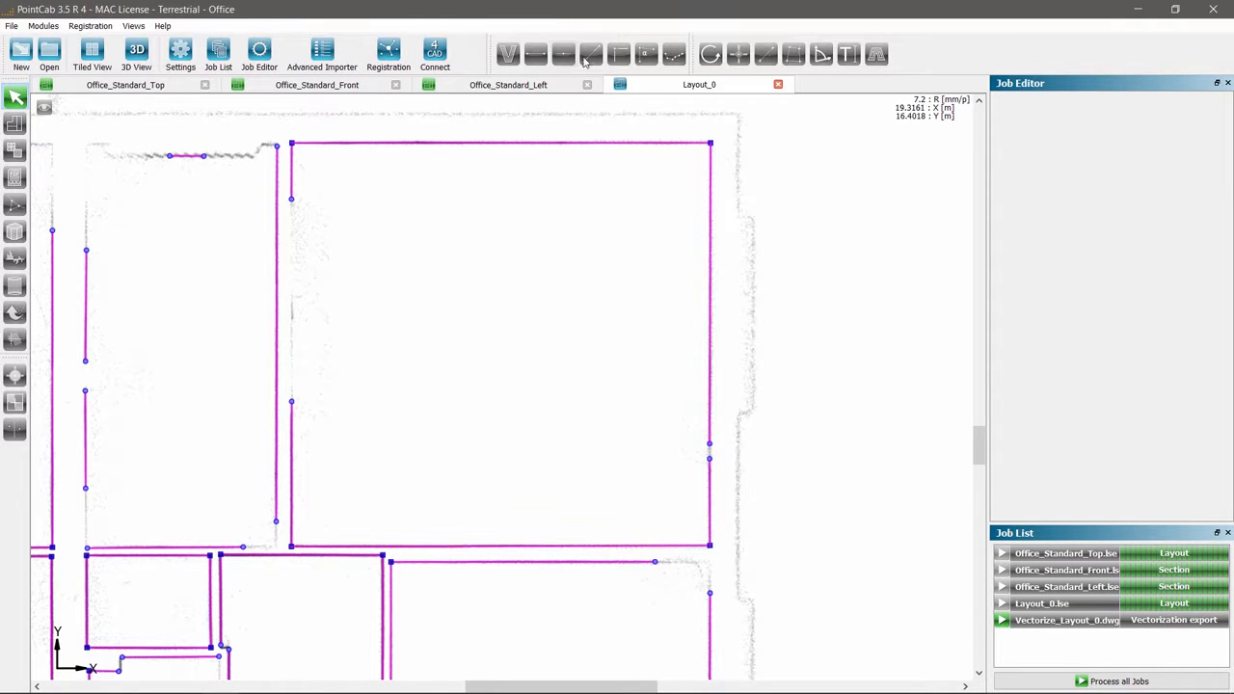
mouse_move(699, 156)
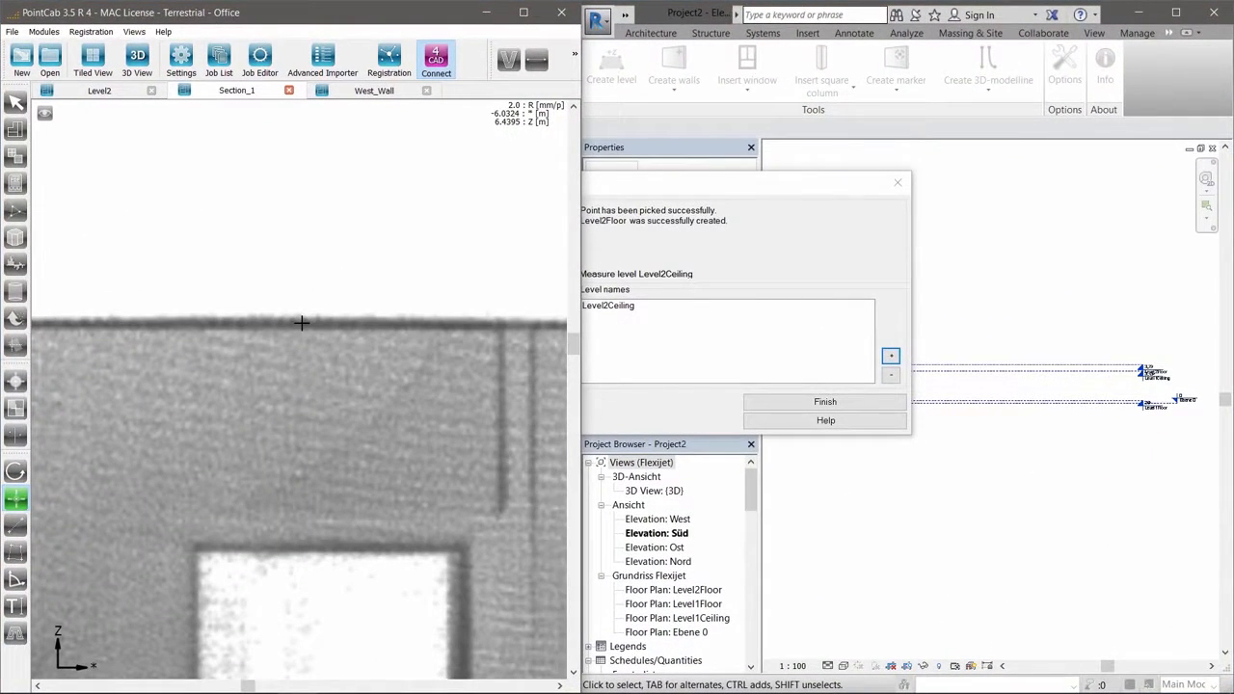
Step: Set Level2Ceiling from the Section_1 ceiling edge and add an open-room wall from two Level2 points
click(824, 402)
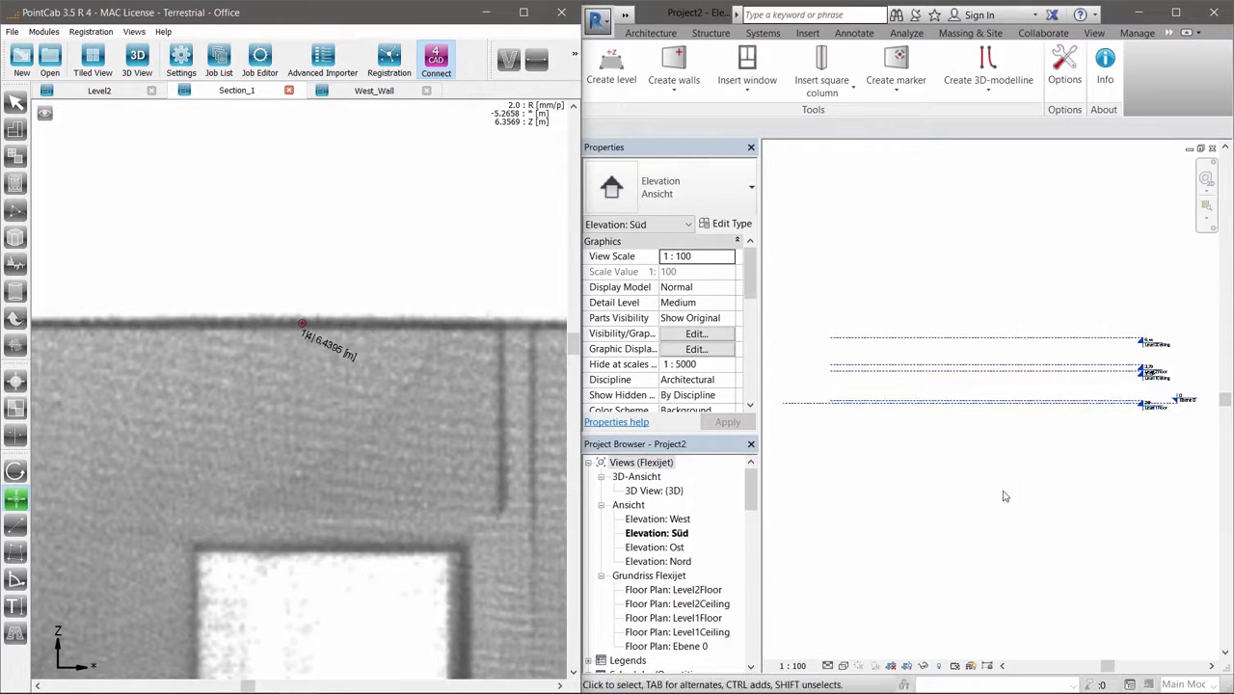
mouse_move(947, 356)
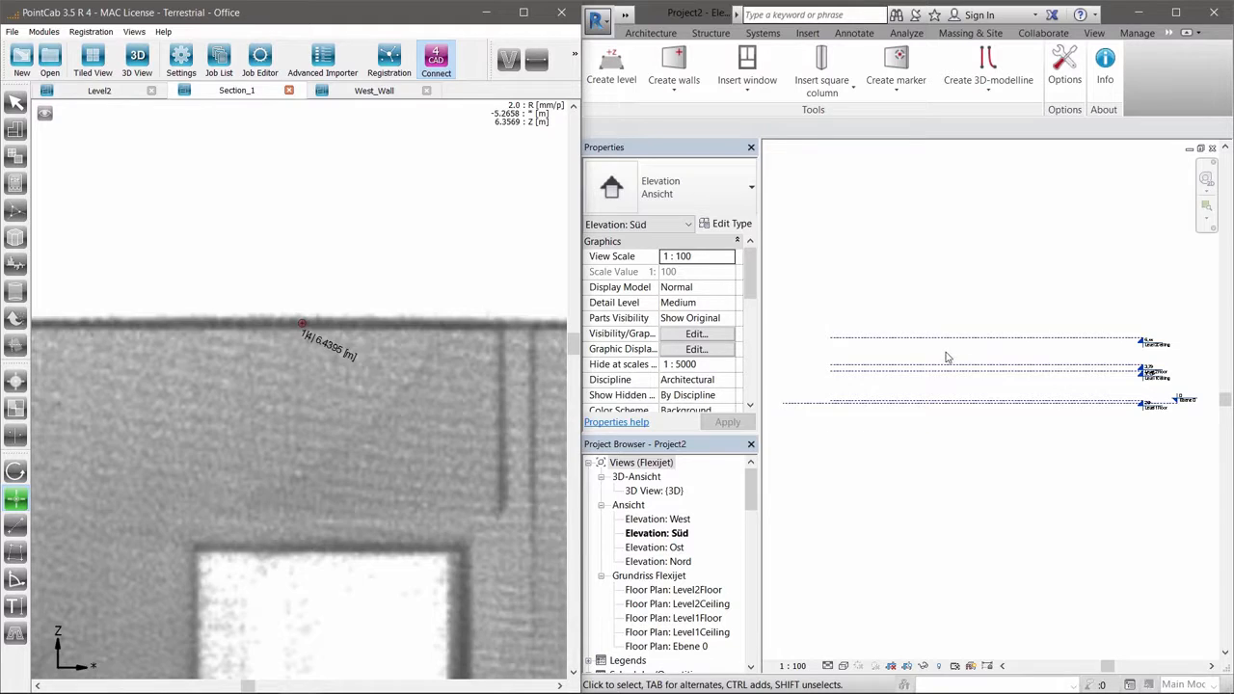
double_click(657, 491)
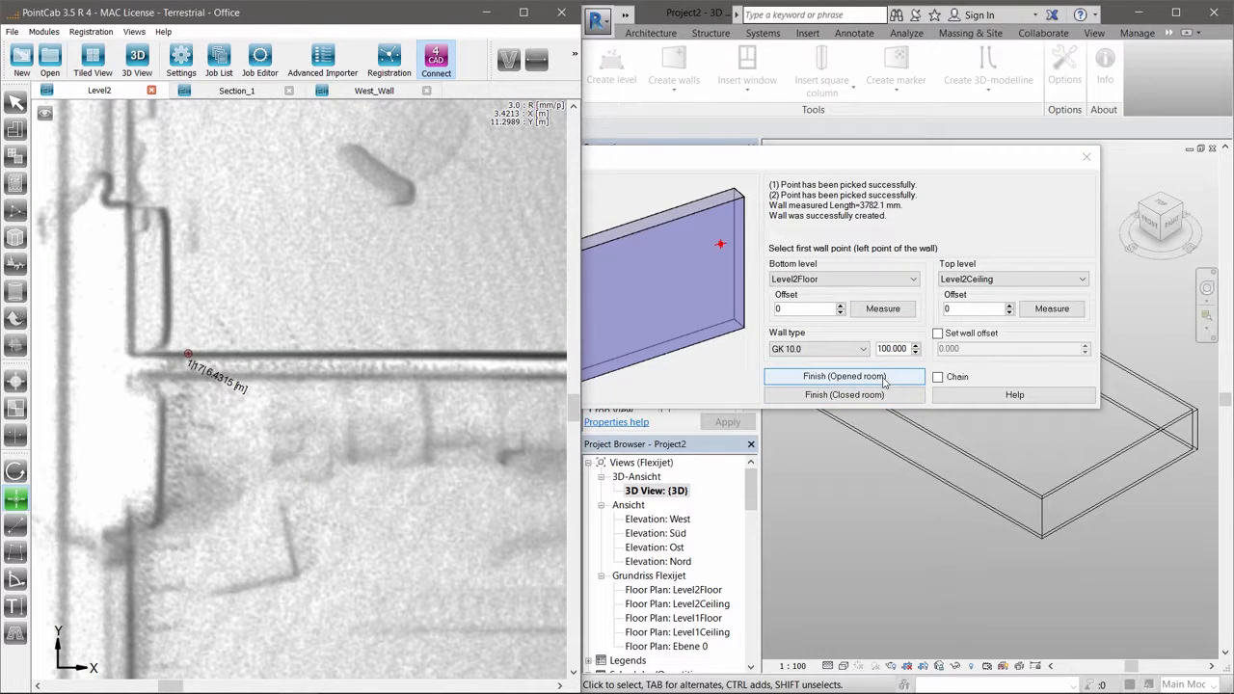
click(844, 376)
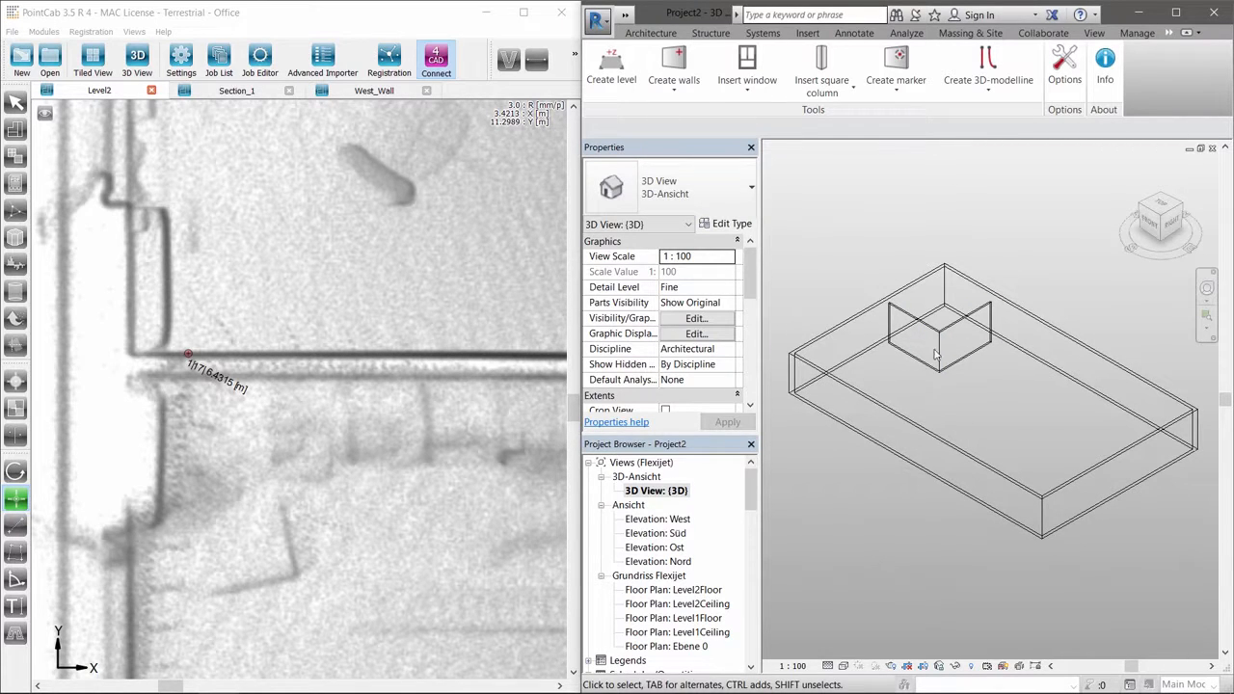
Step: Set the selected wall's thickness from a picked wall-face point, giving an STB 314.5 wall
click(673, 67)
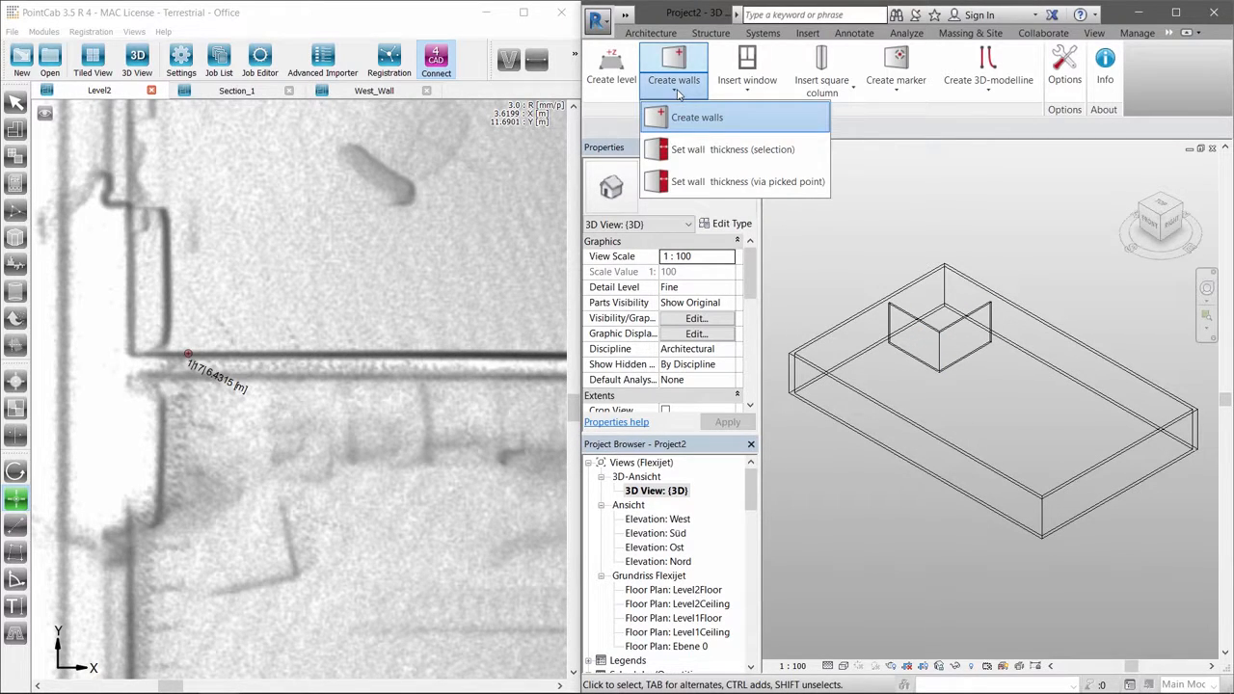
mouse_move(732, 150)
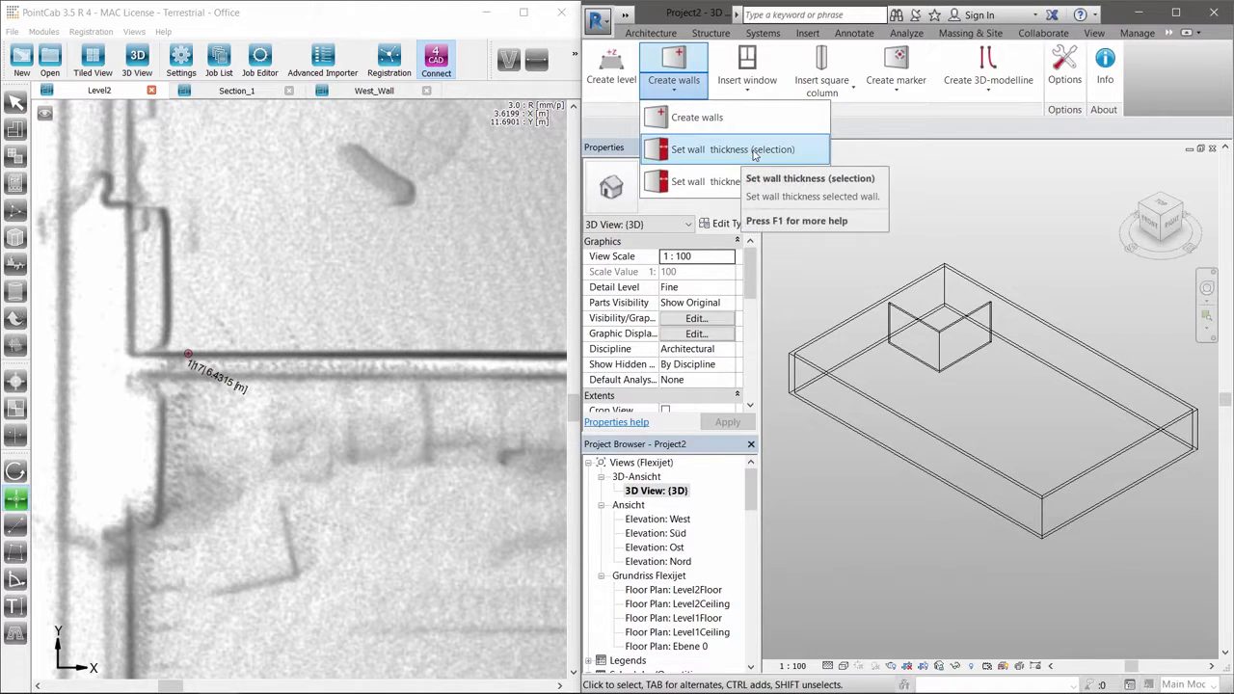
click(733, 149)
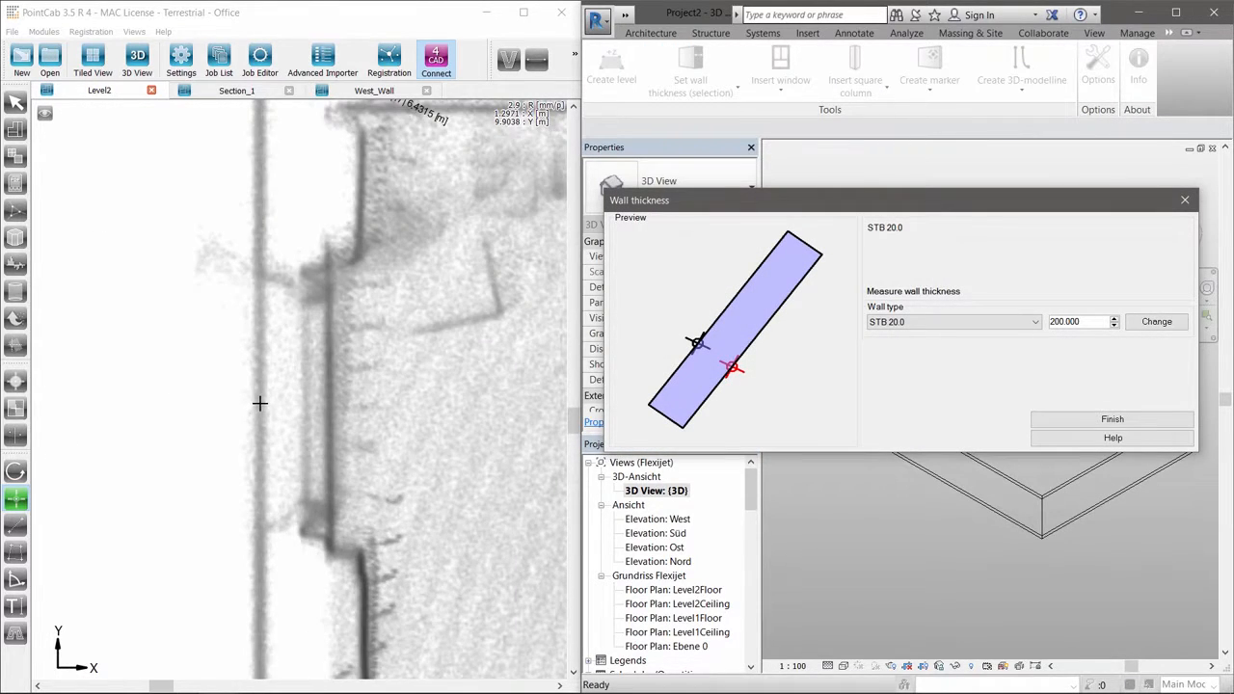
click(258, 404)
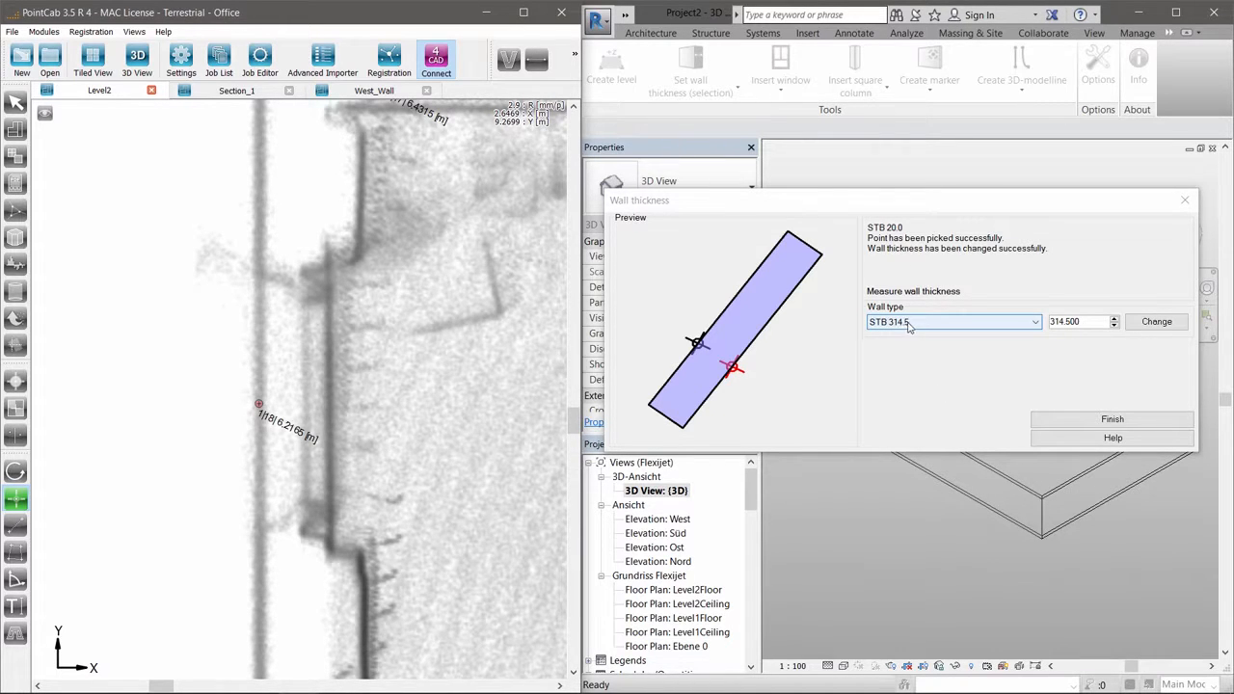
click(1111, 418)
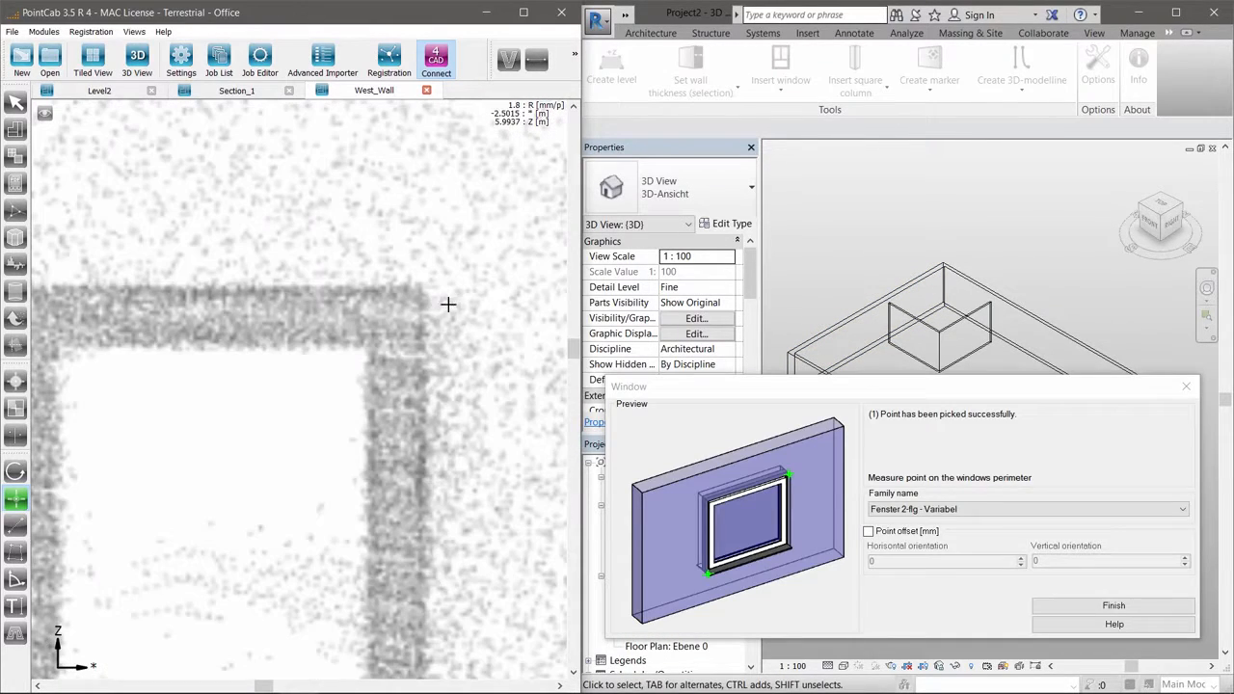
Step: Pick three points on the West_Wall opening edges to place a two-leaf Fenster 2-flg window
click(324, 289)
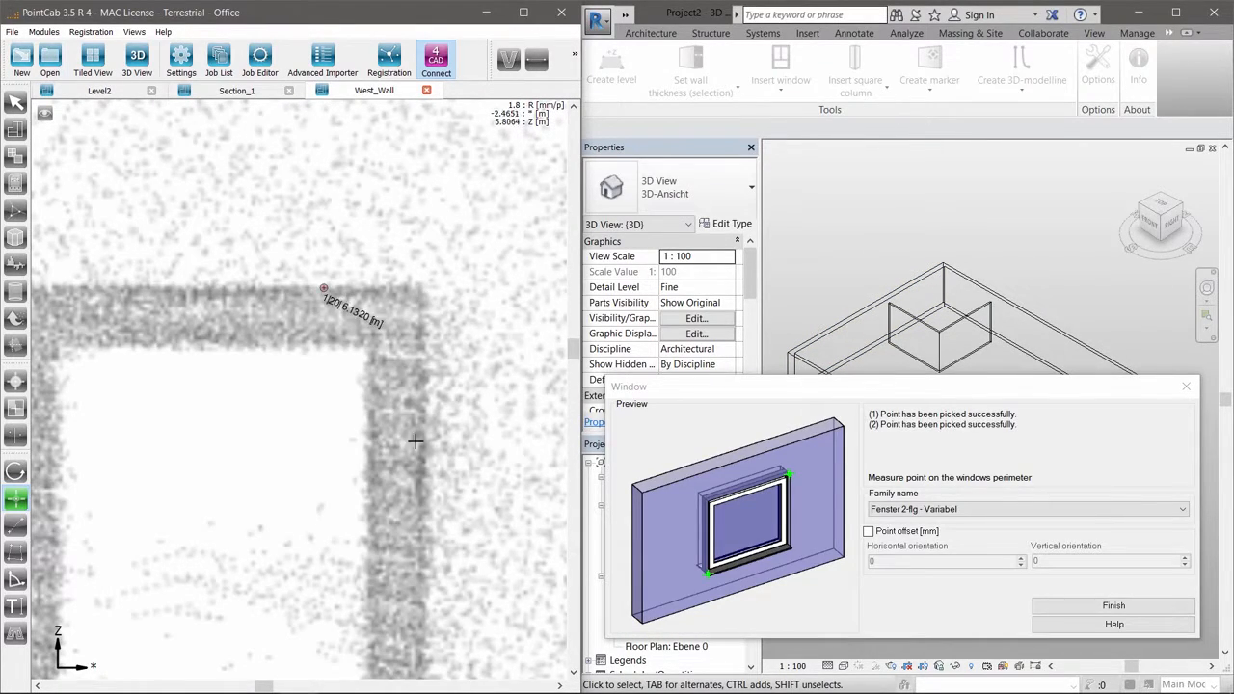
click(323, 498)
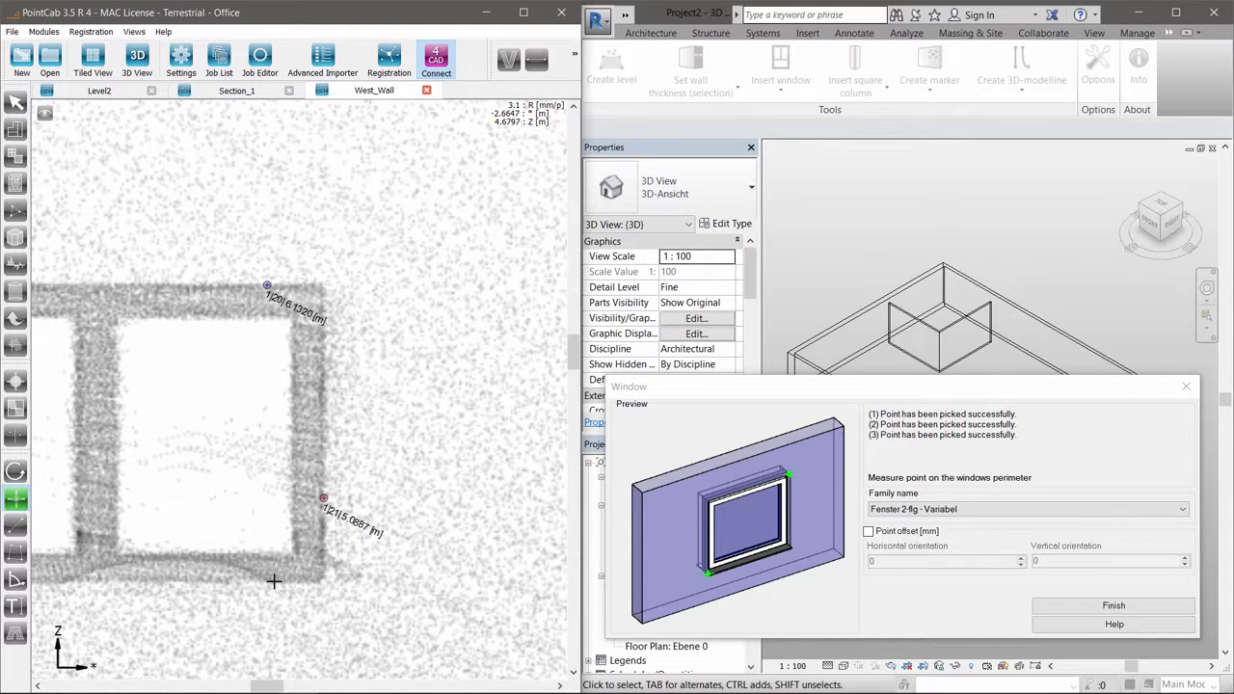
click(274, 581)
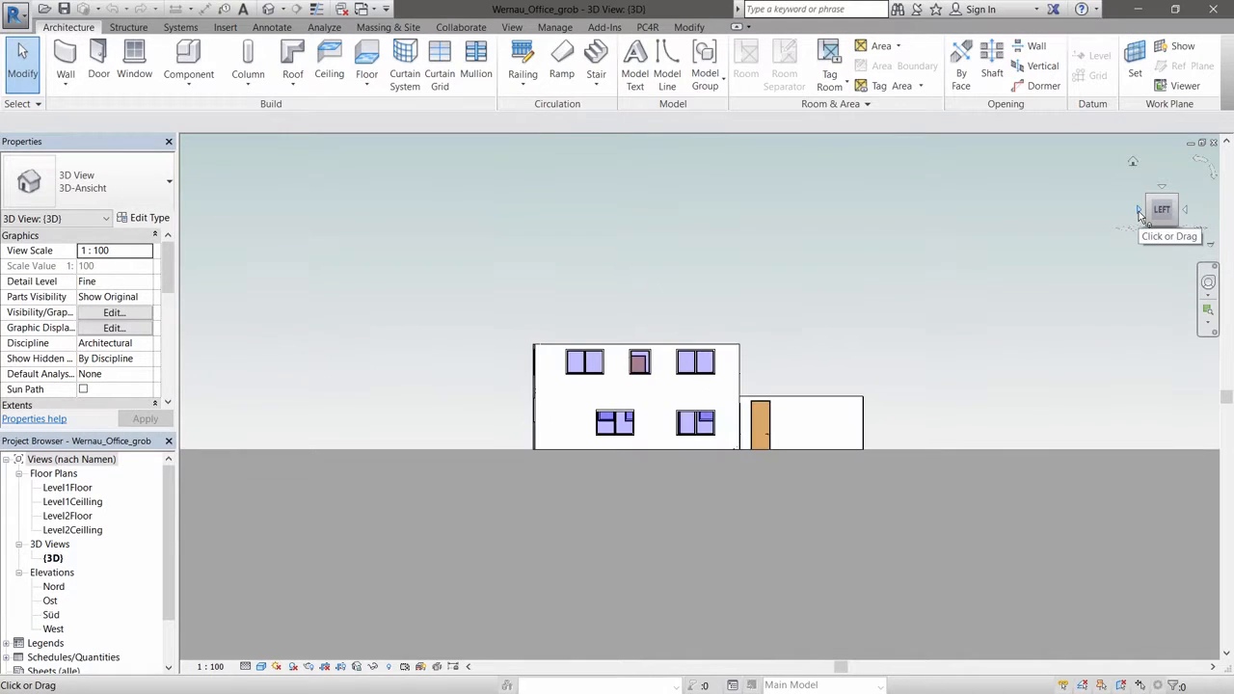
Step: Turn the Revit model from left to right side, then orbit to an overhead isometric view
click(1162, 208)
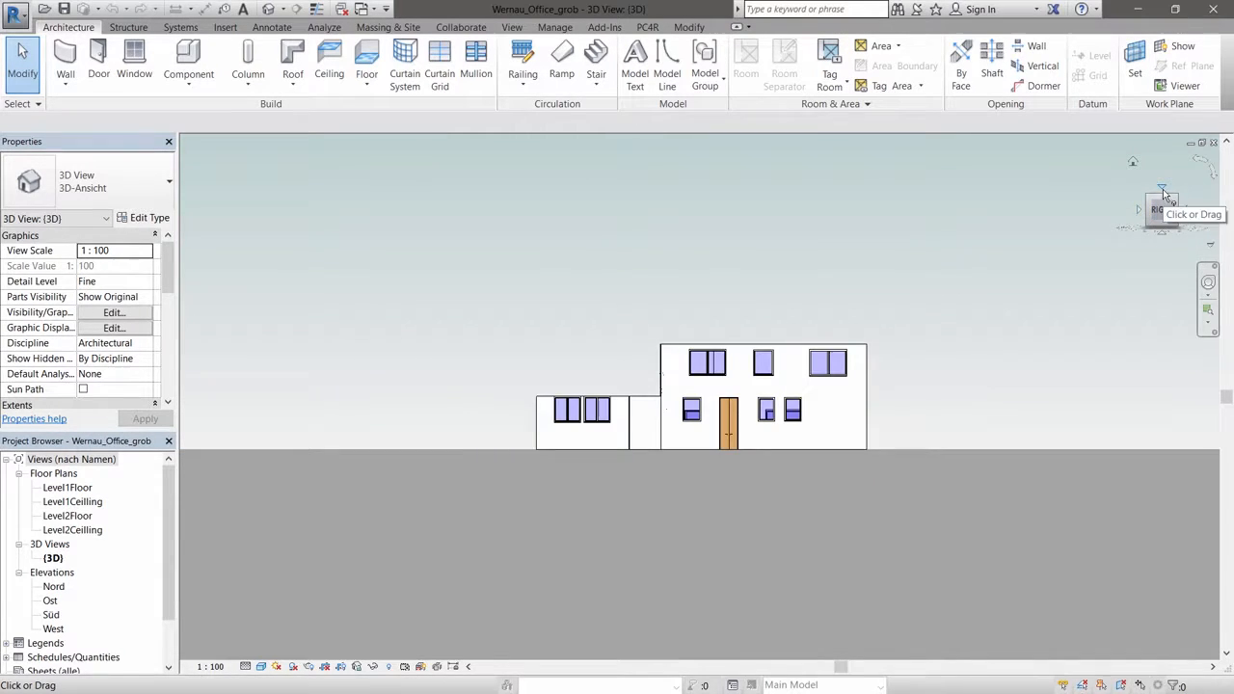
drag(1161, 192, 1161, 216)
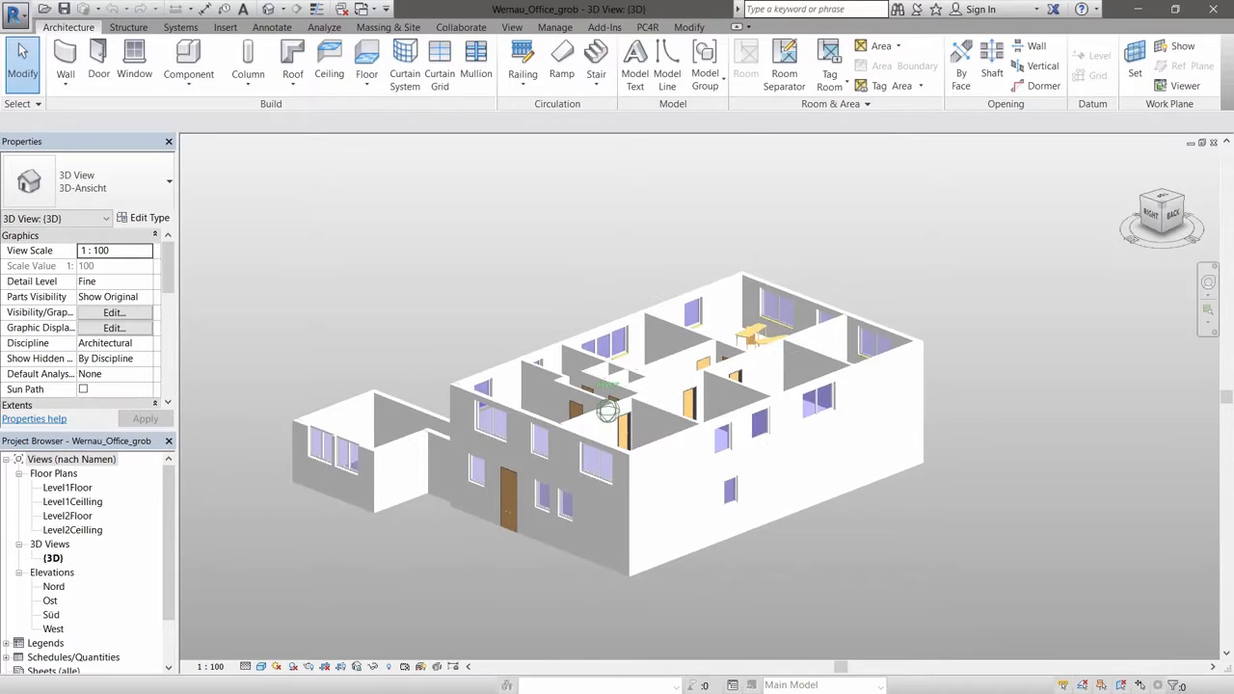